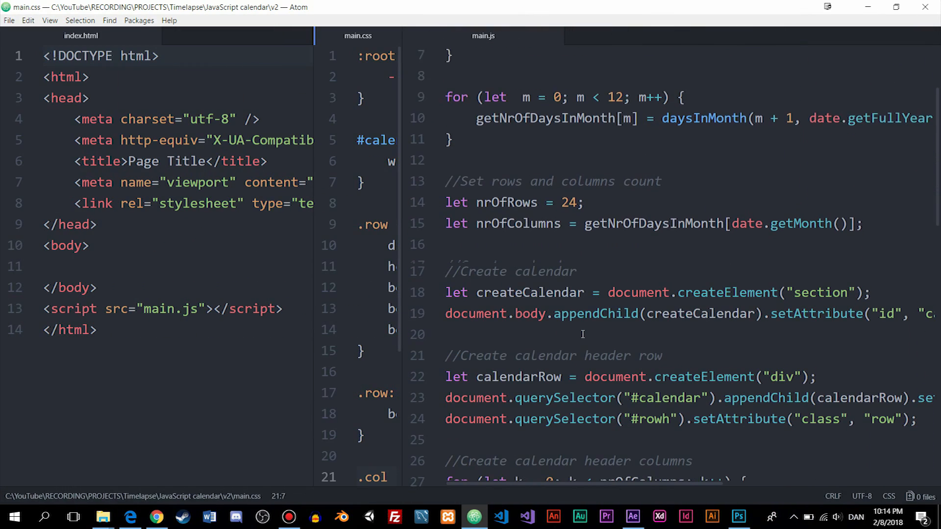
pyautogui.scroll(-3)
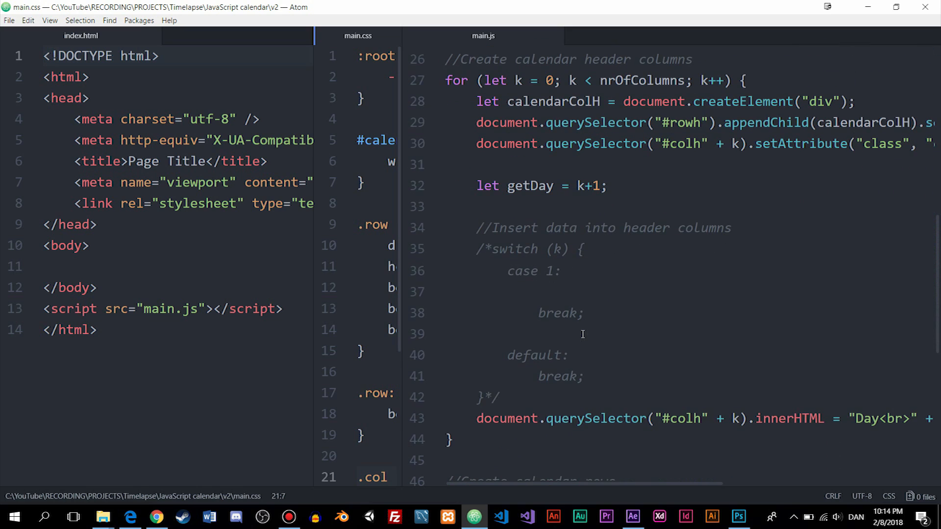
pyautogui.scroll(-3)
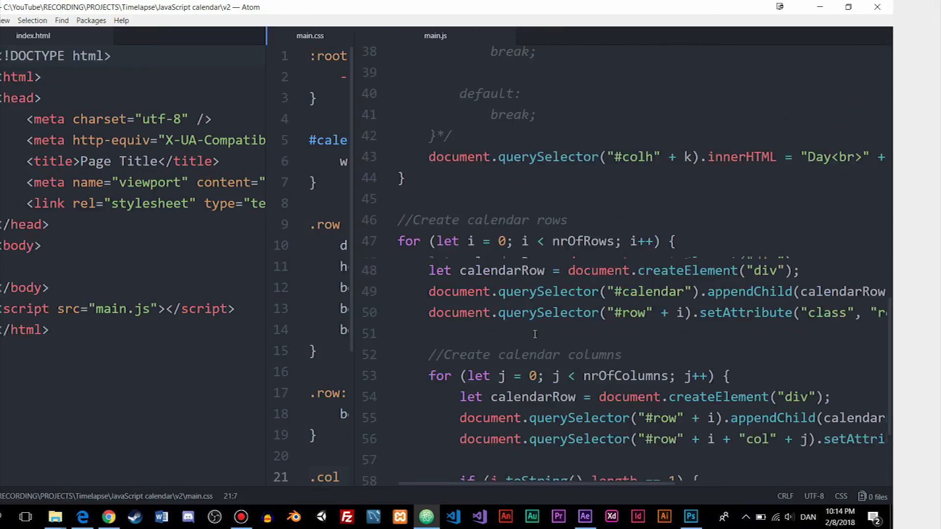